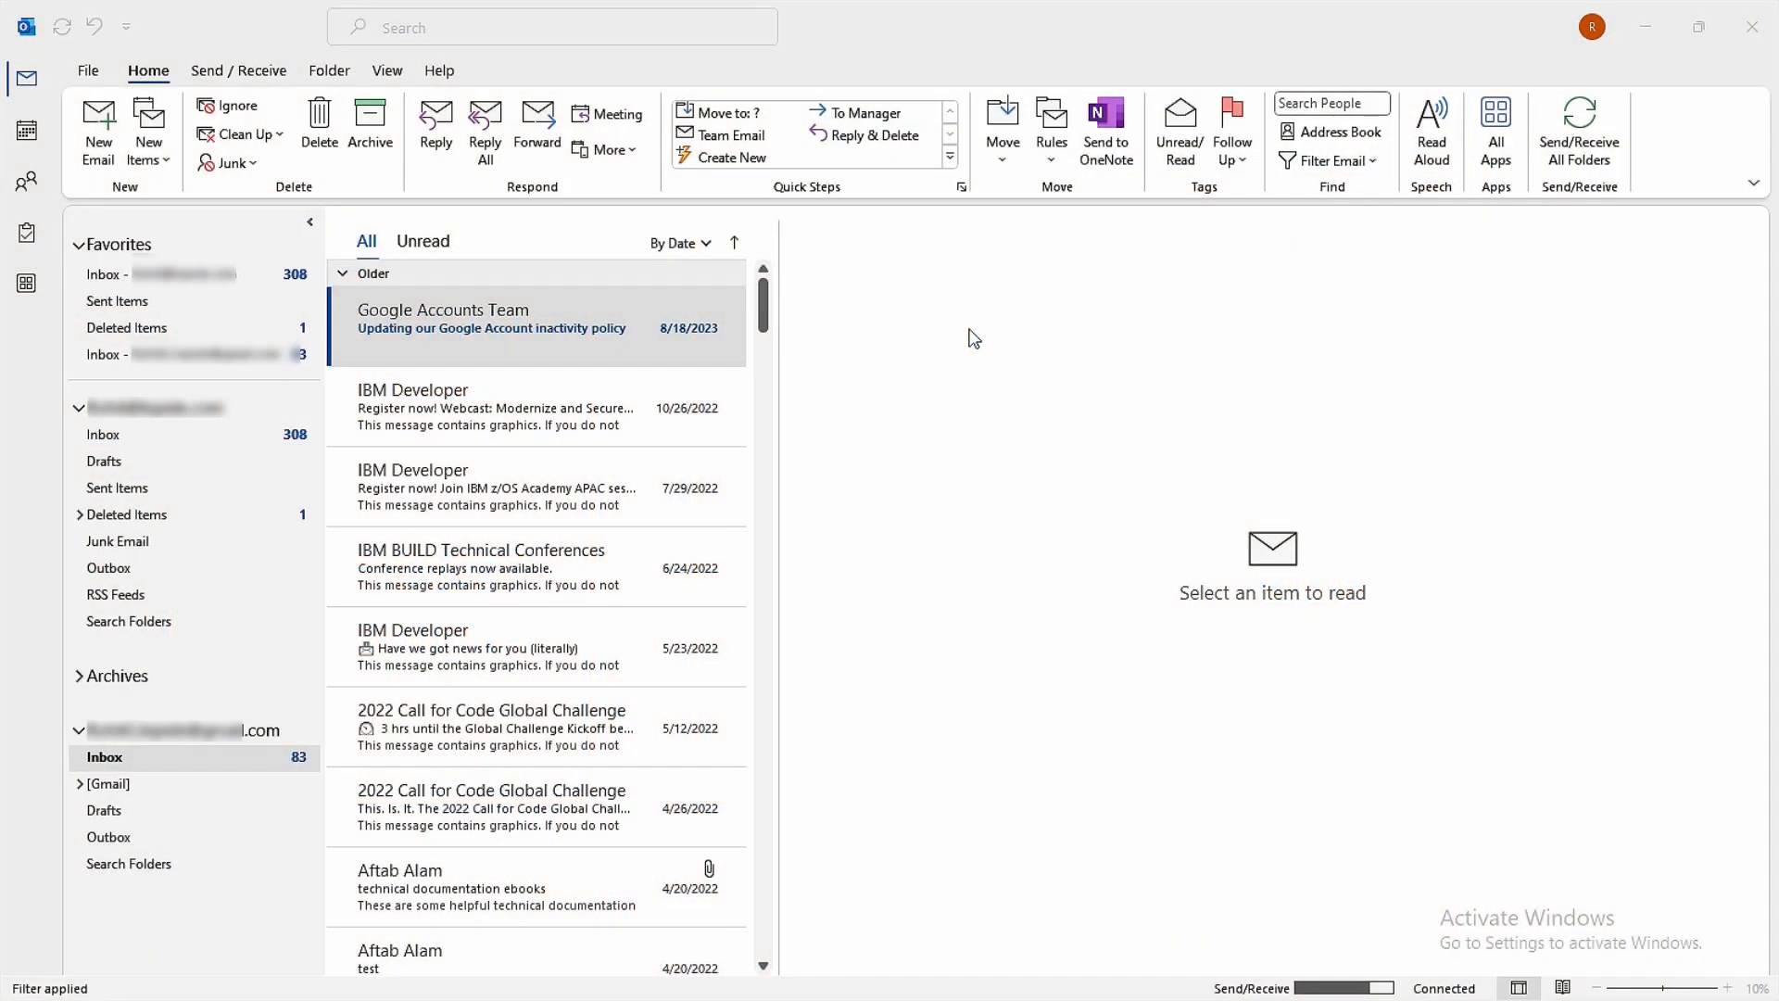
- Open the COM Add-ins list from Outlook options and uncheck an unneeded add-in
{"action": "left_click", "coordinate": [88, 71]}
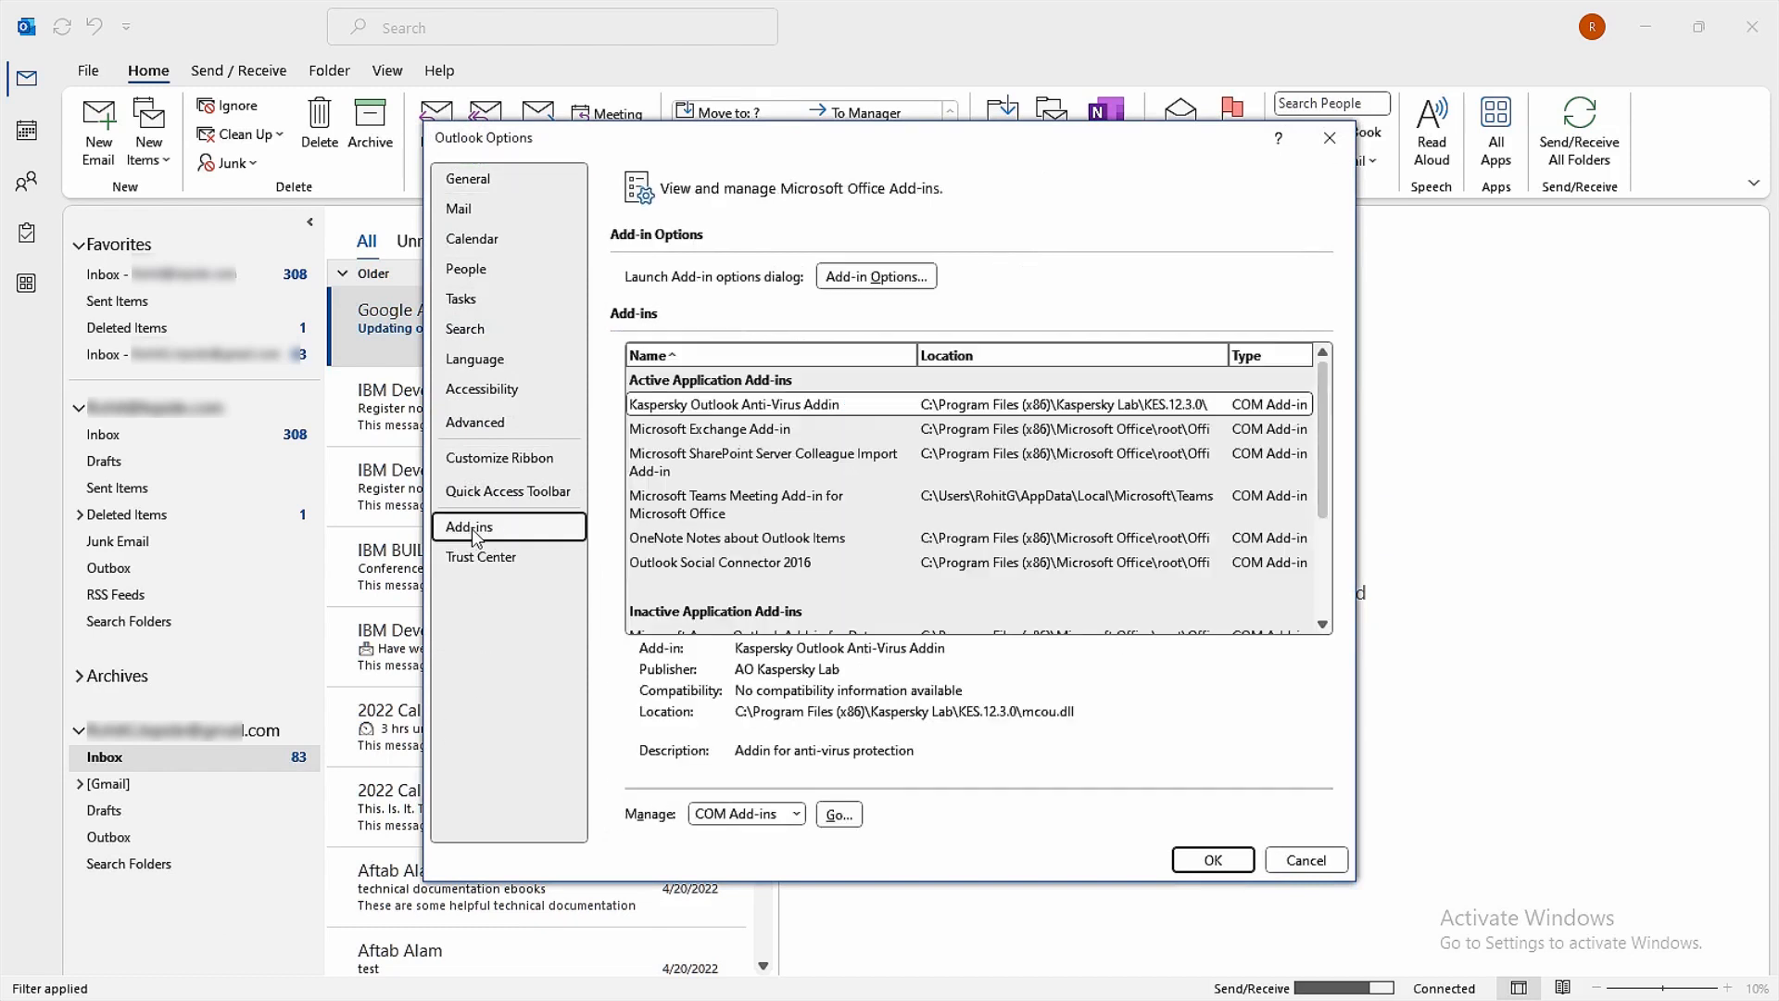
{"action": "left_click", "coordinate": [798, 814]}
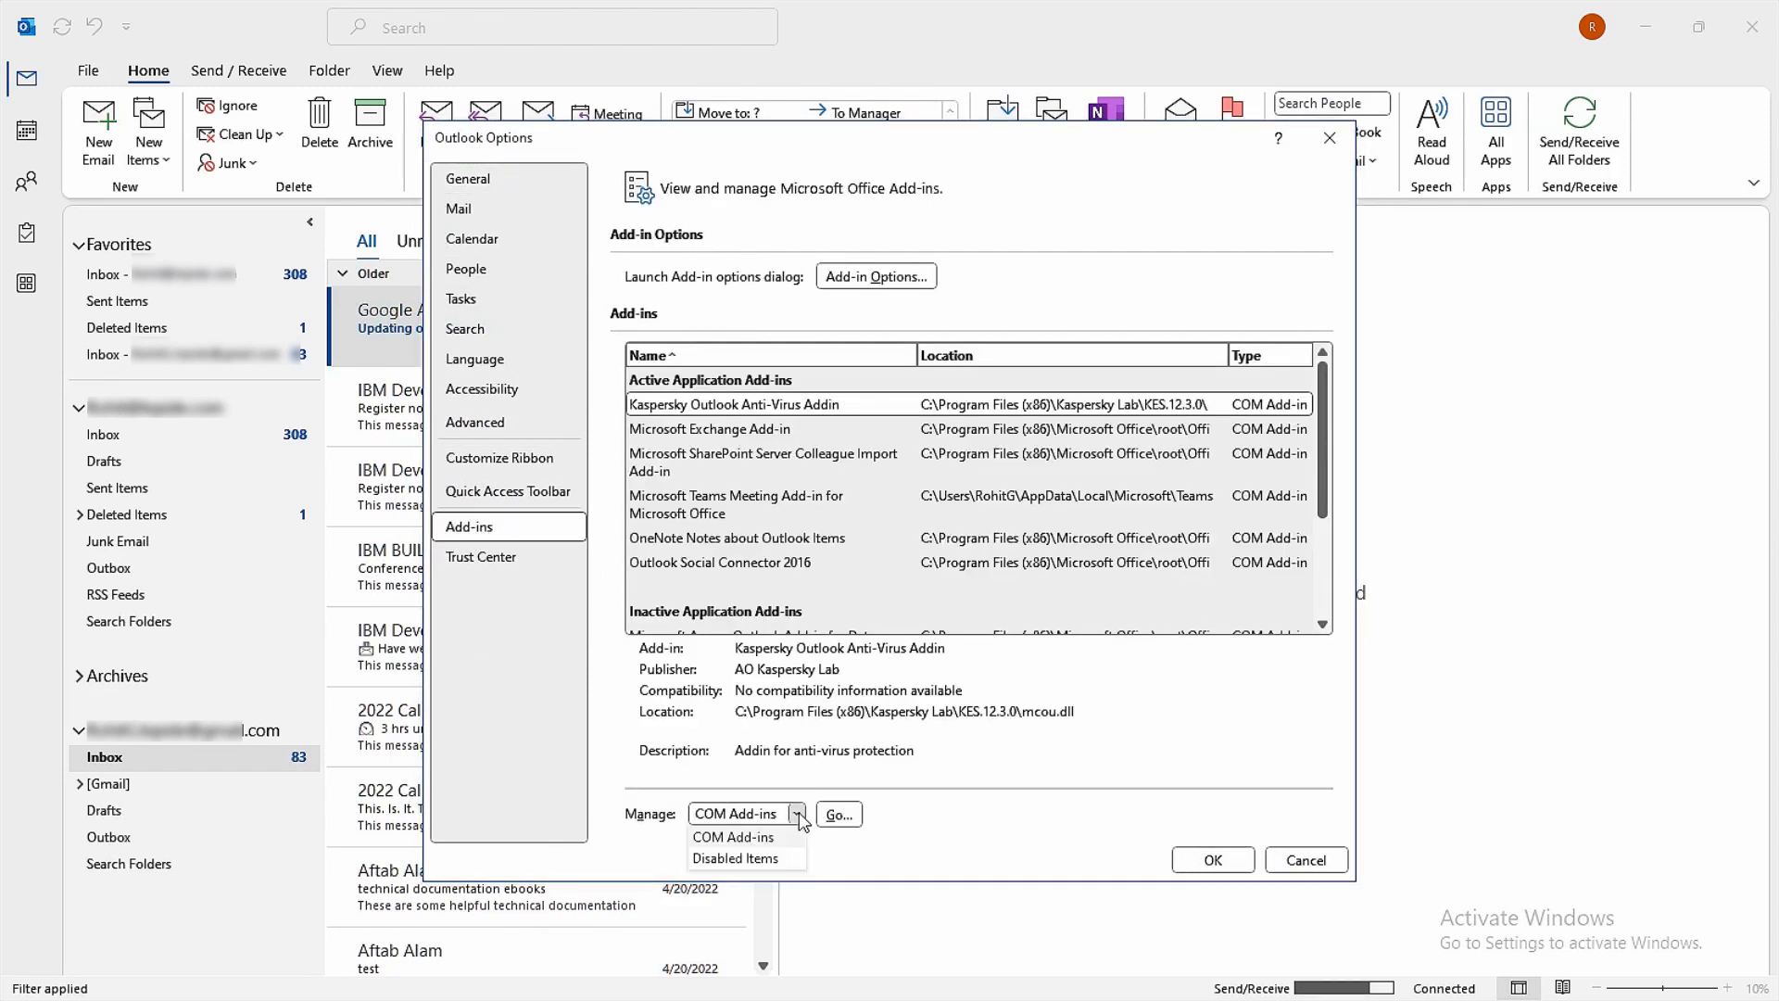
{"action": "left_click", "coordinate": [835, 813]}
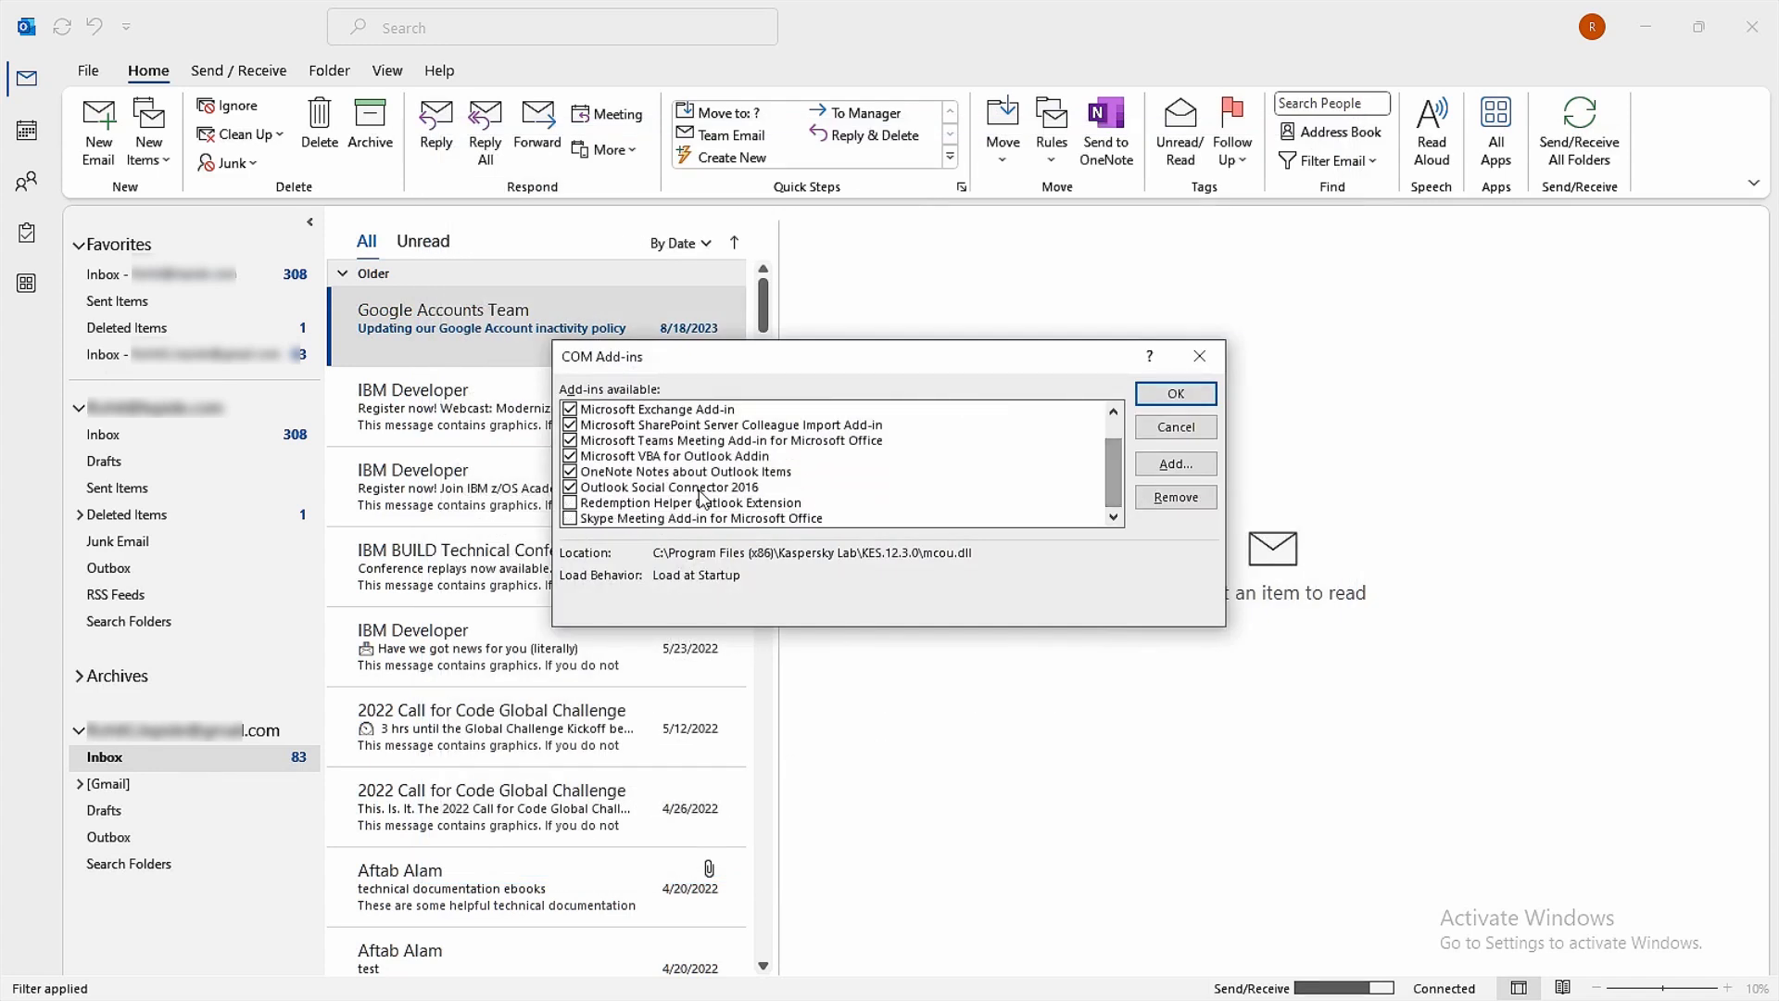
{"action": "left_click", "coordinate": [1174, 394]}
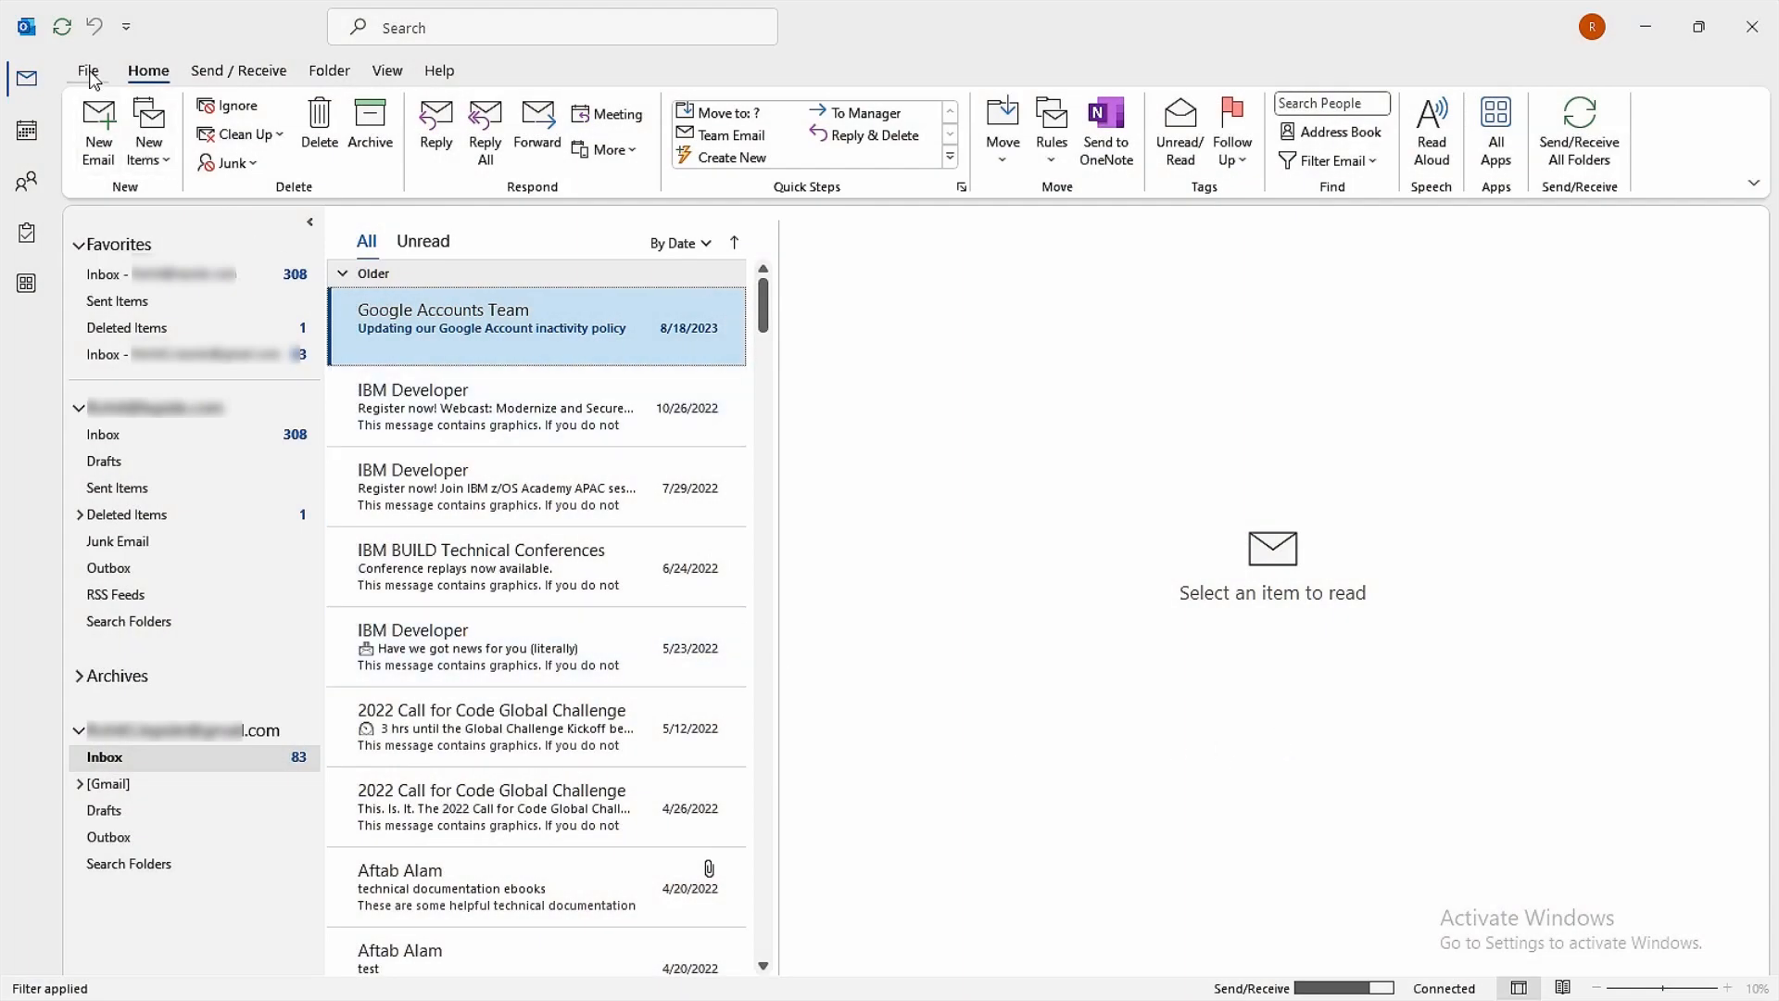
- Use Mailbox Cleanup from the account info page to empty Deleted Items permanently
{"action": "left_click", "coordinate": [87, 70]}
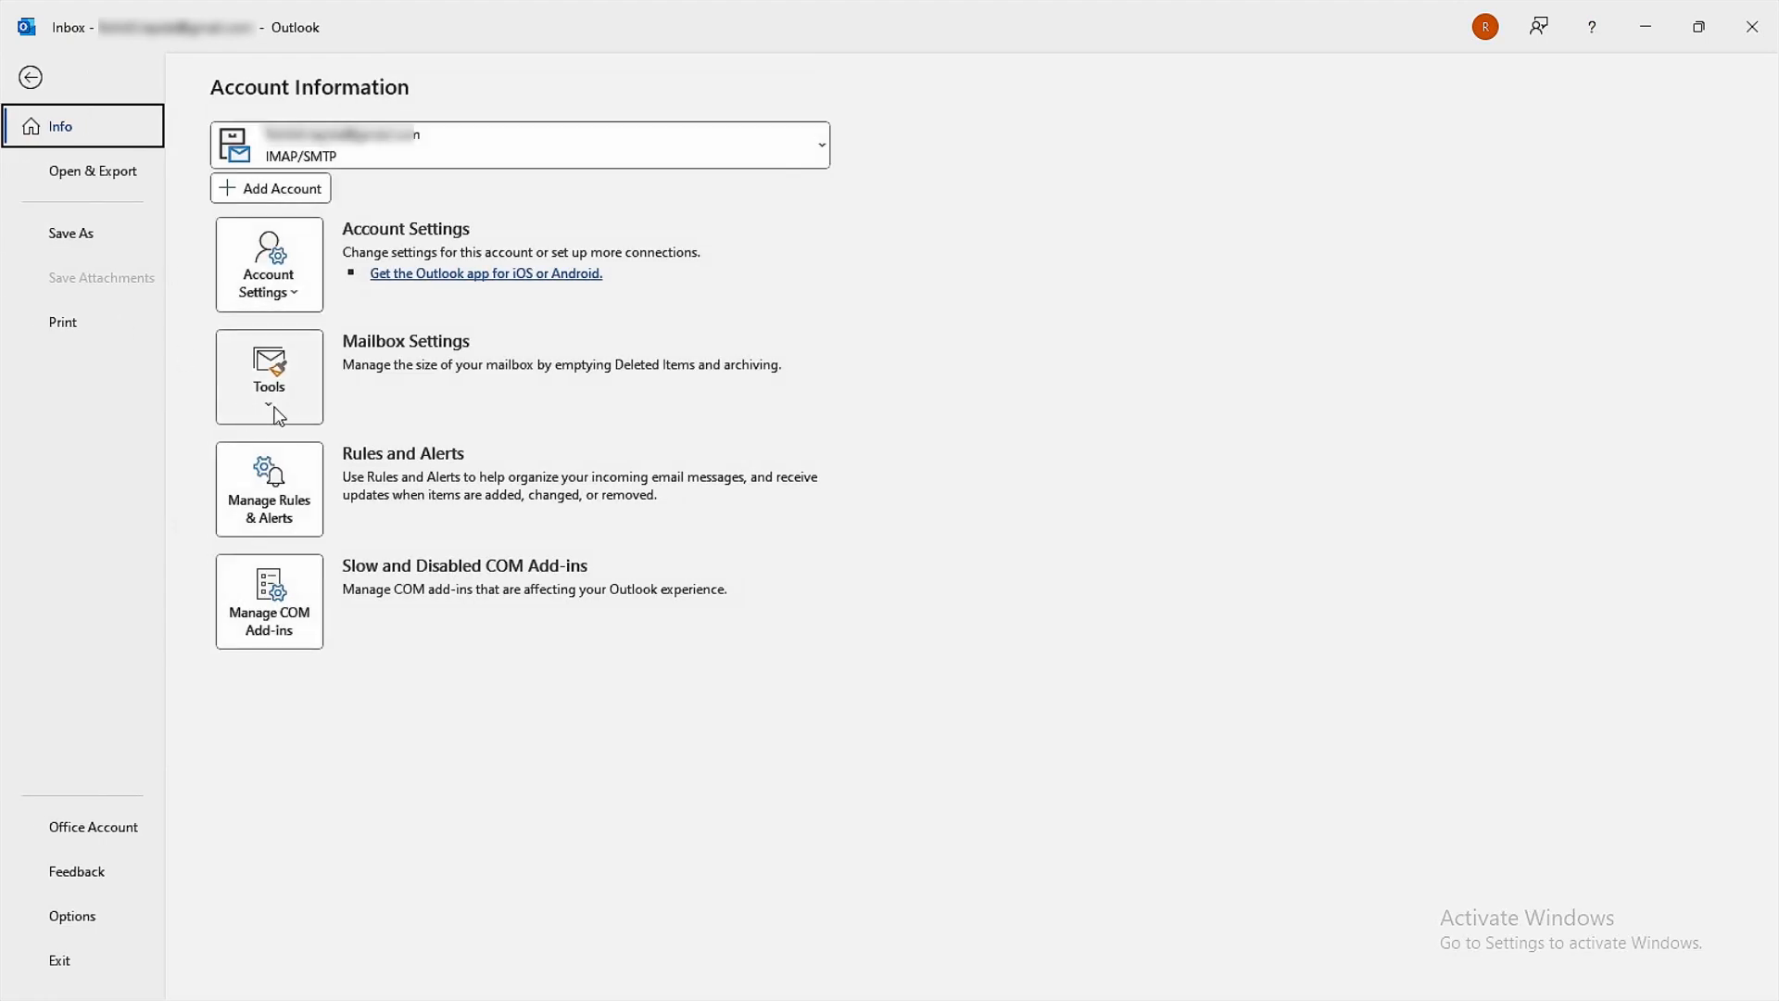
{"action": "left_click", "coordinate": [268, 375]}
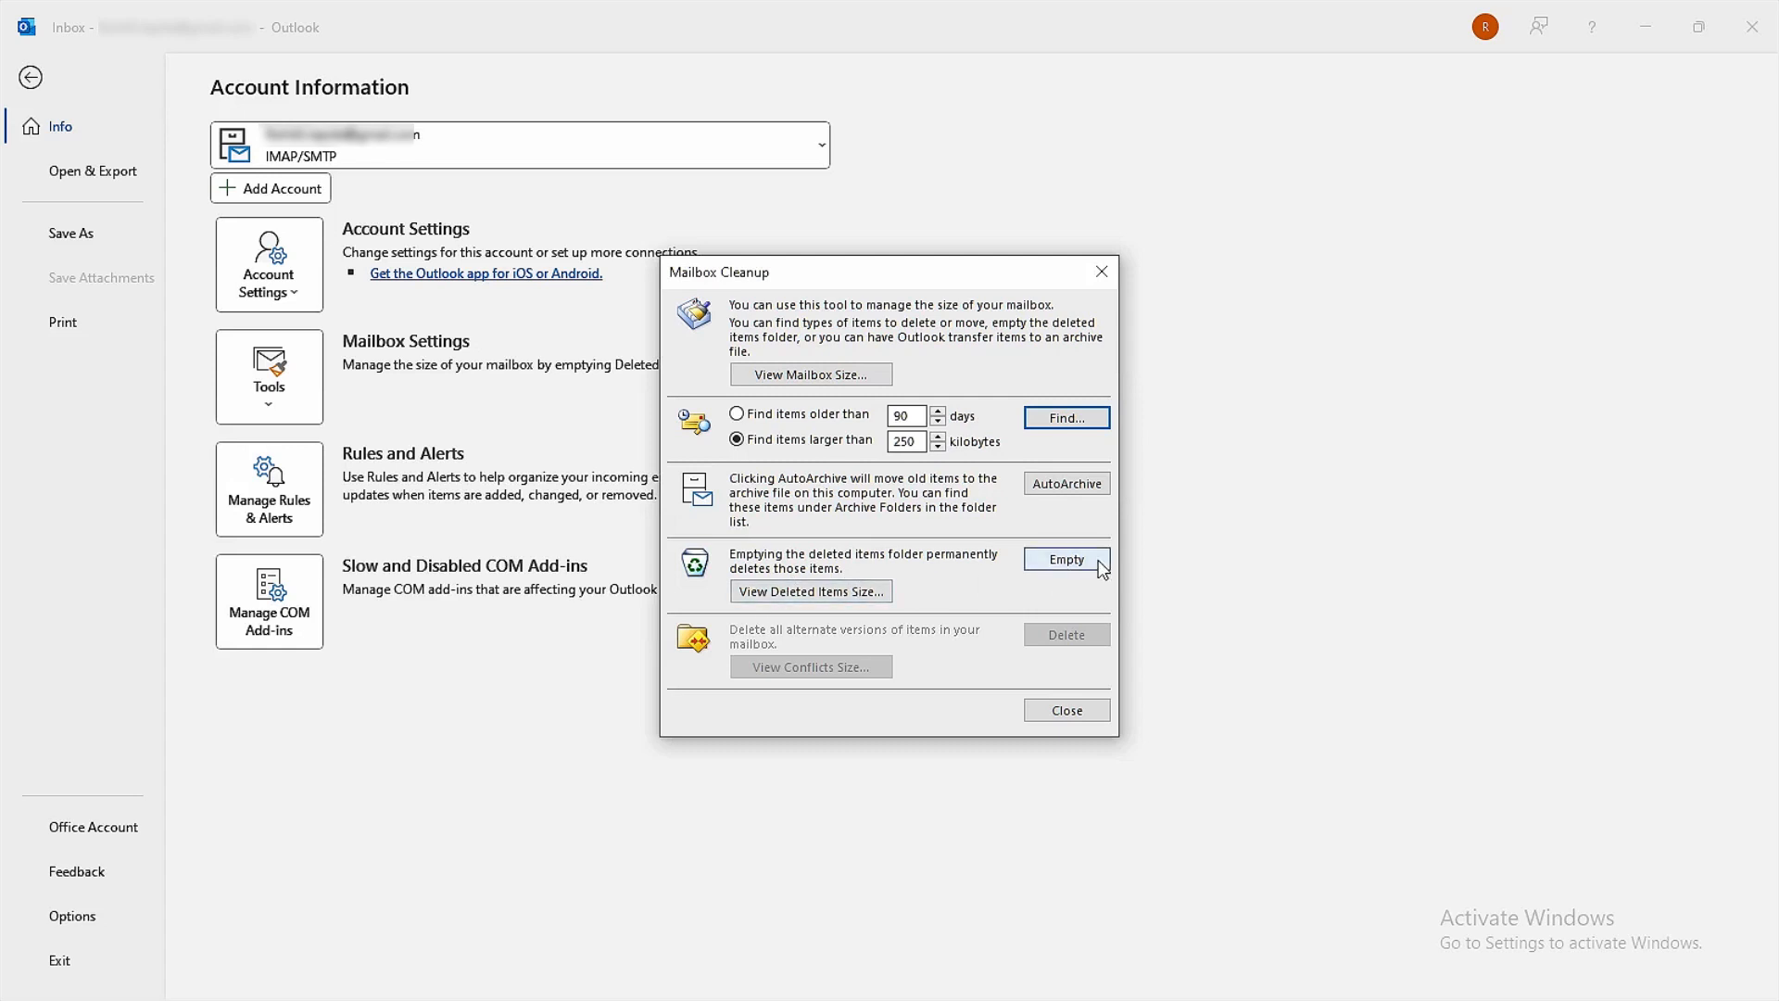
{"action": "left_click", "coordinate": [1065, 709]}
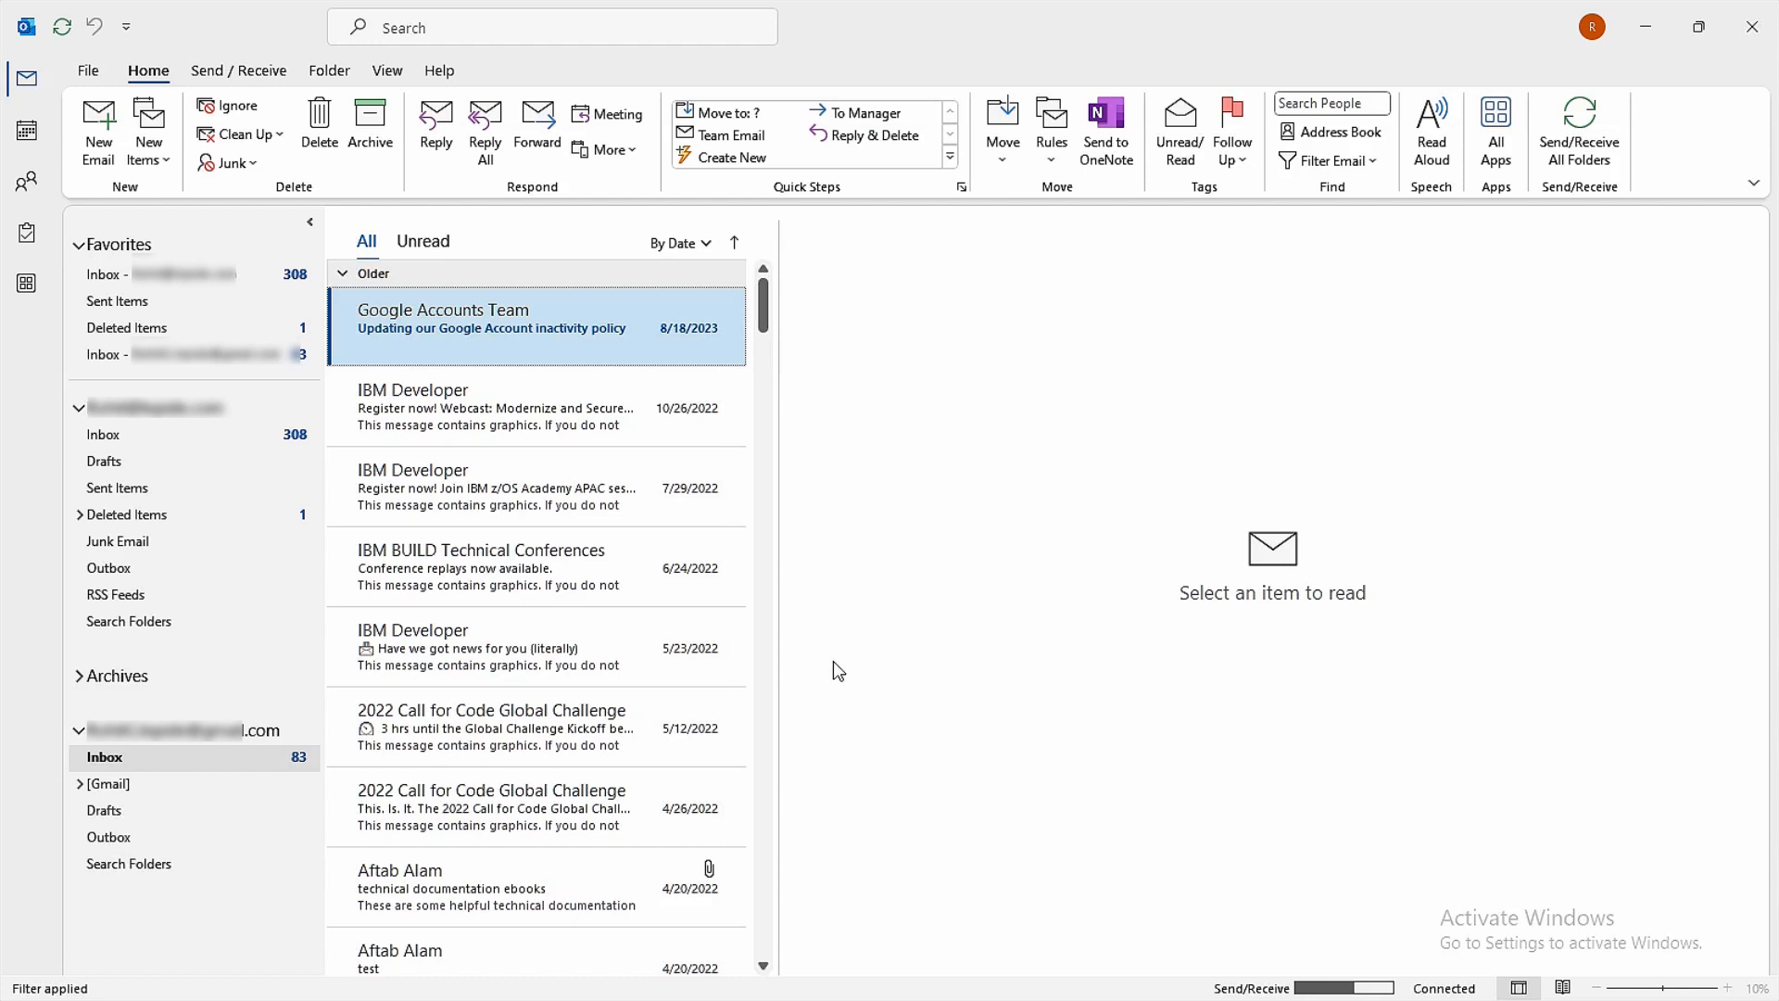
- Open the email Account Settings dialog from the File menu
{"action": "left_click", "coordinate": [87, 70]}
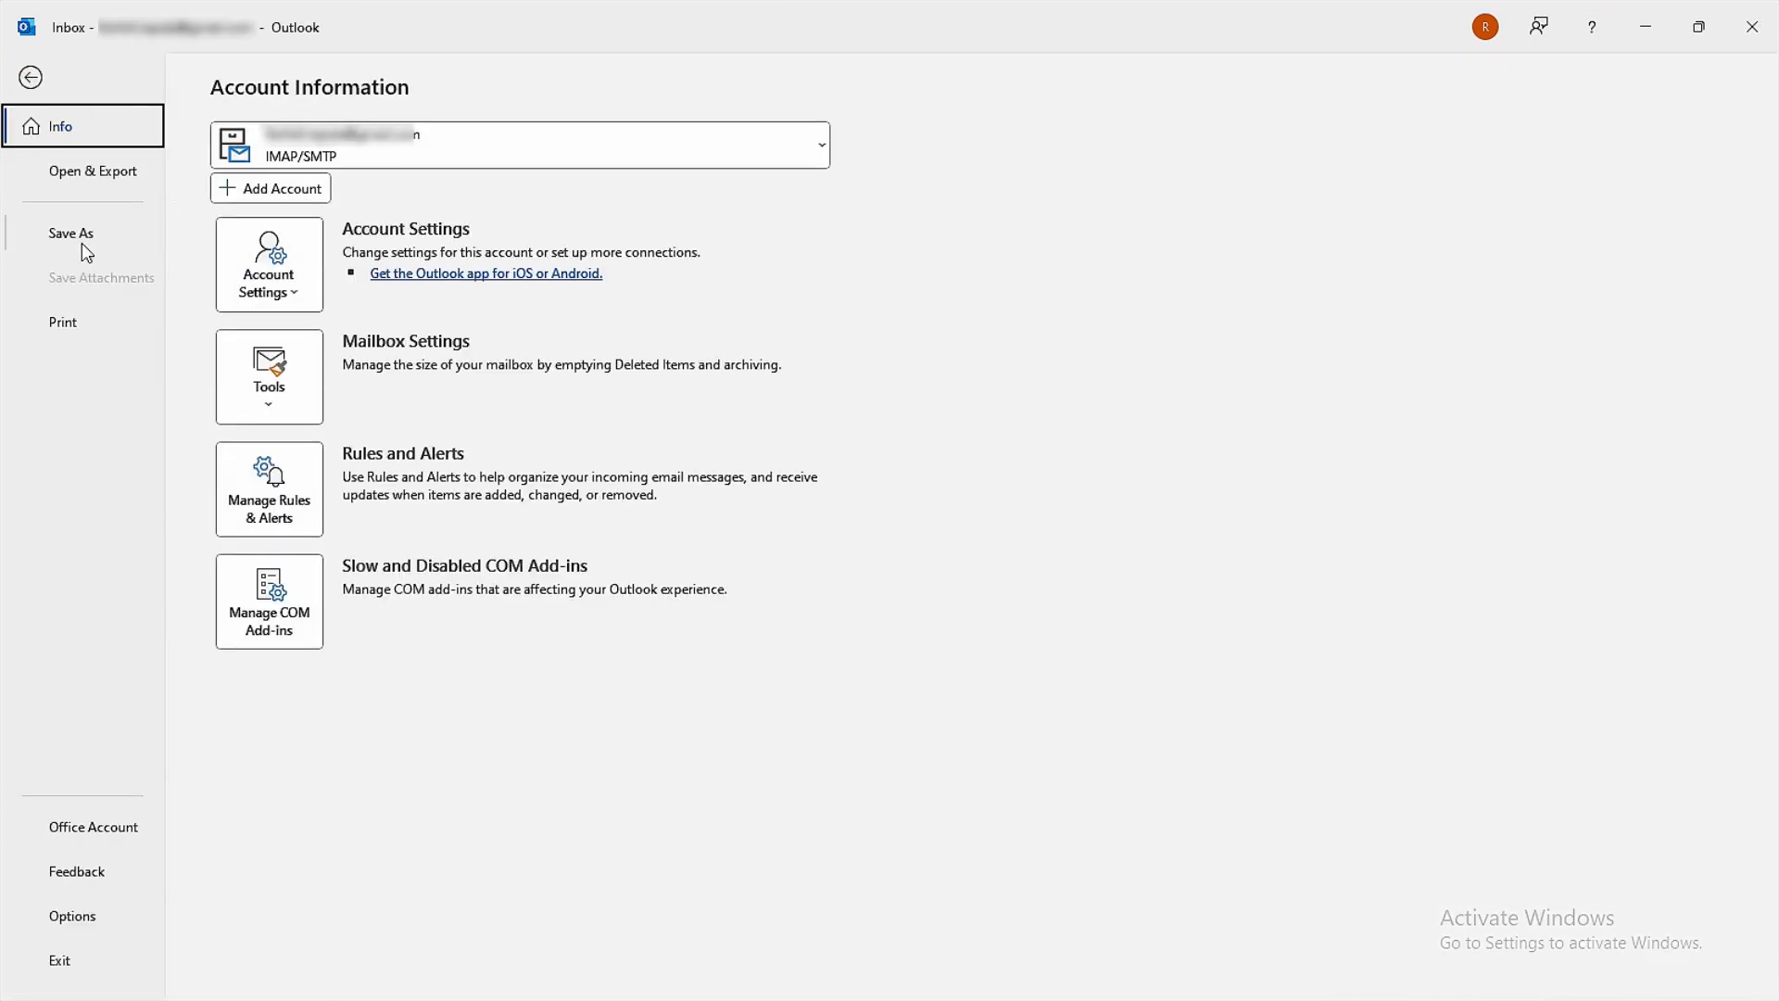
{"action": "left_click", "coordinate": [268, 263]}
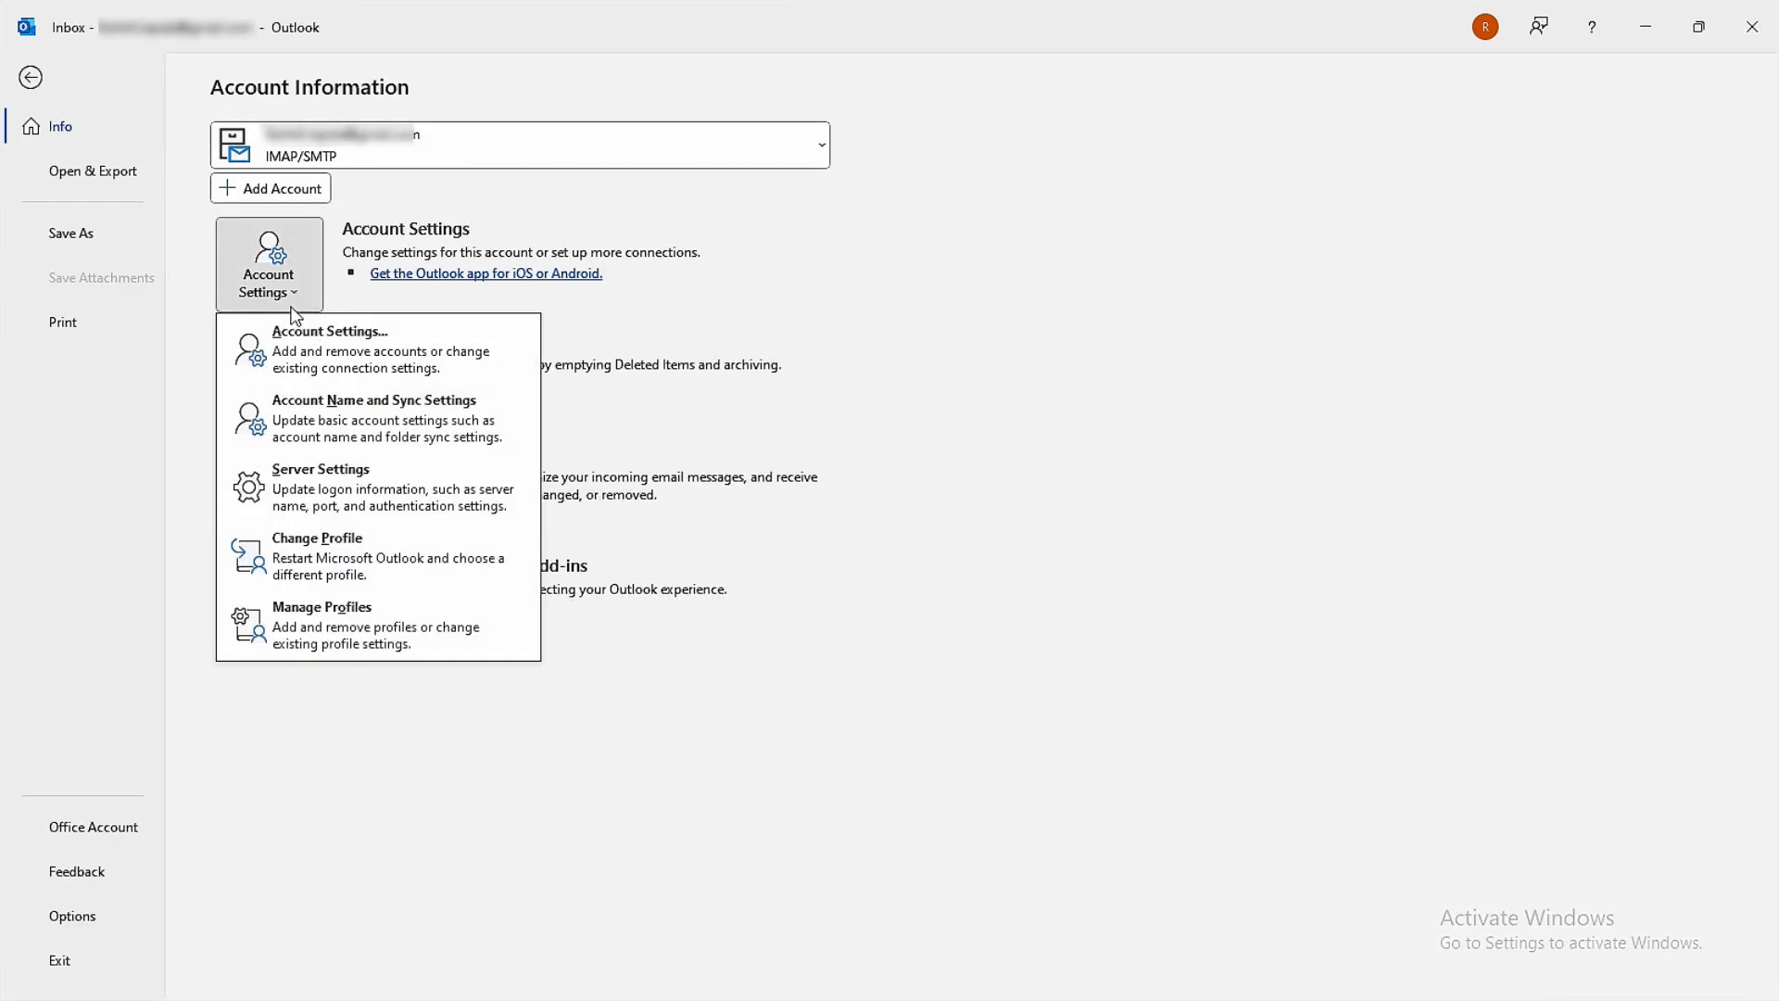
{"action": "left_click", "coordinate": [30, 77]}
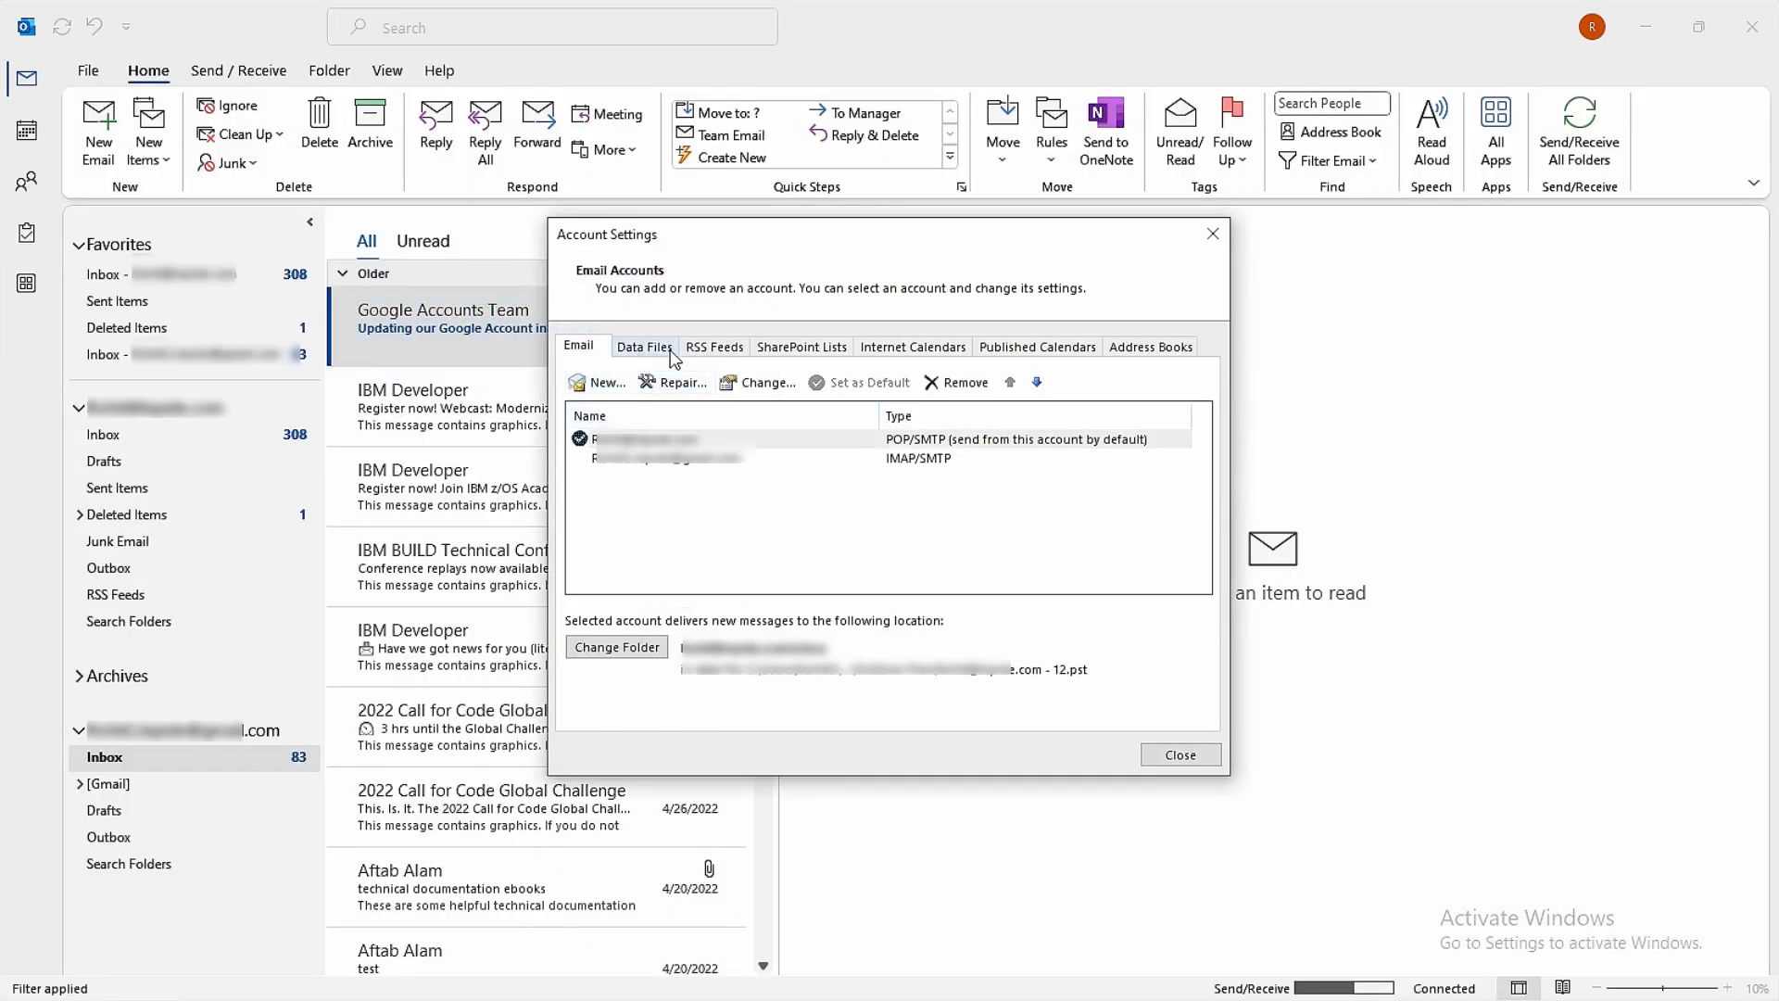
- Select the OST file under Data Files and run Compact Now from its settings
{"action": "left_click", "coordinate": [643, 346]}
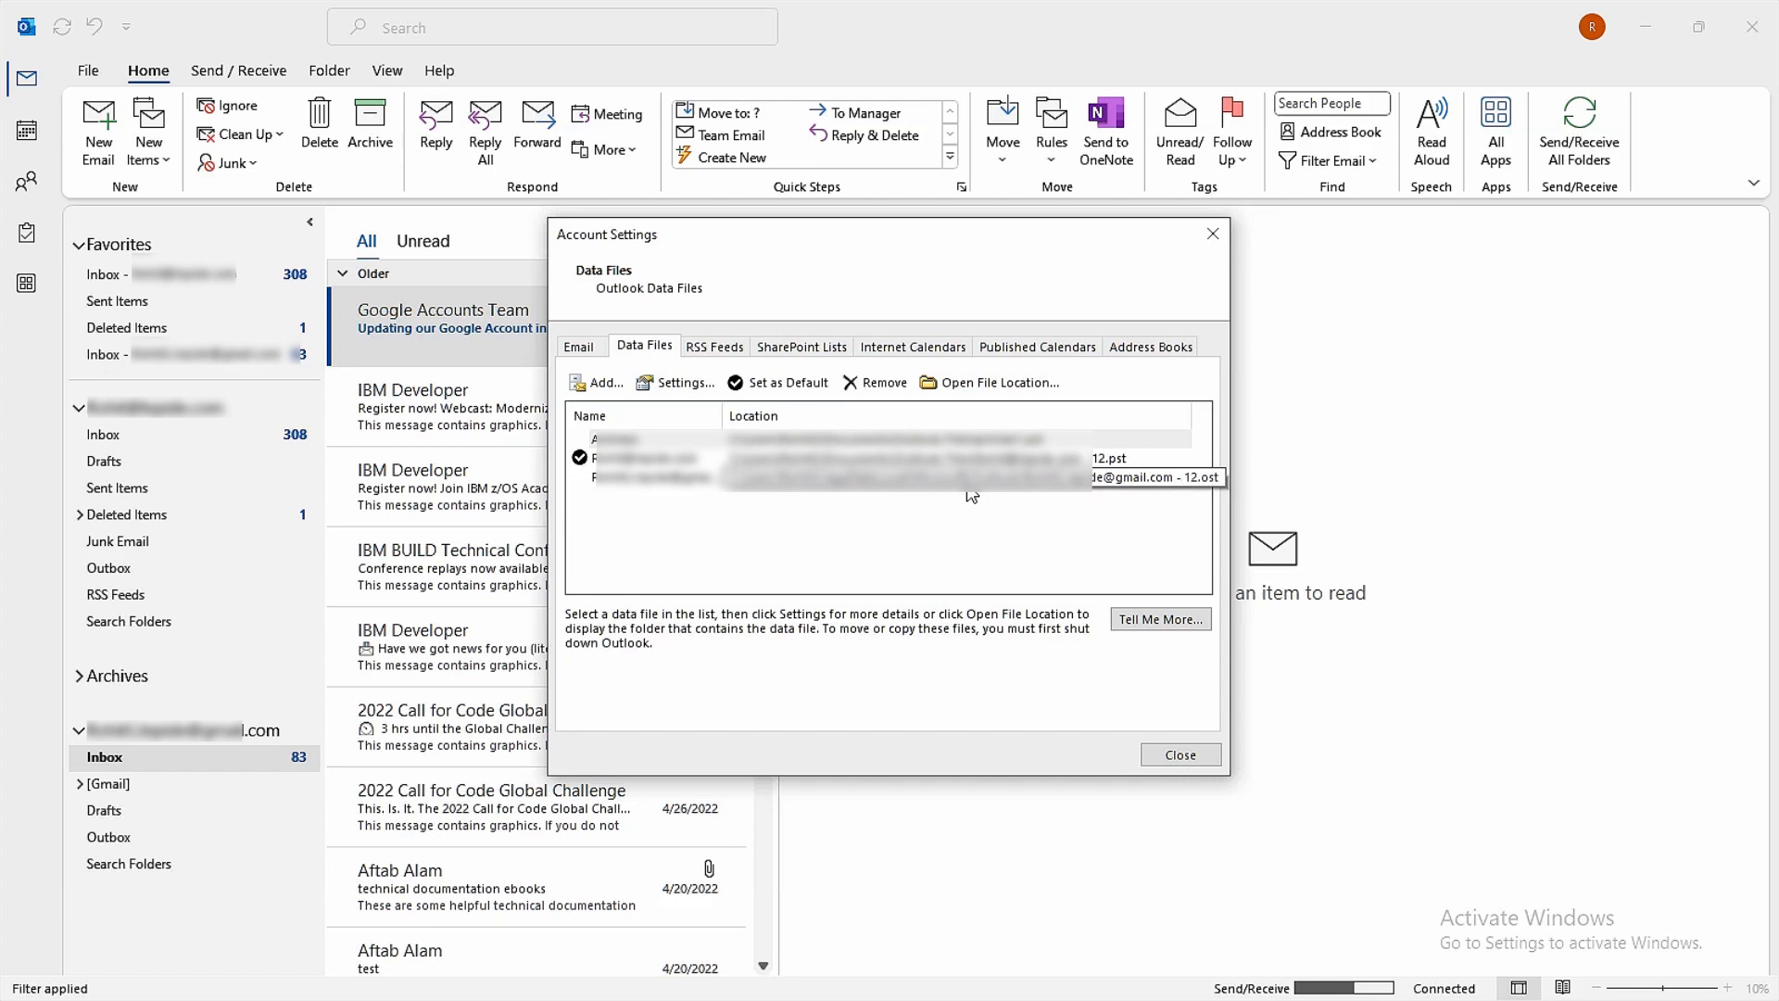
{"action": "left_click", "coordinate": [676, 383]}
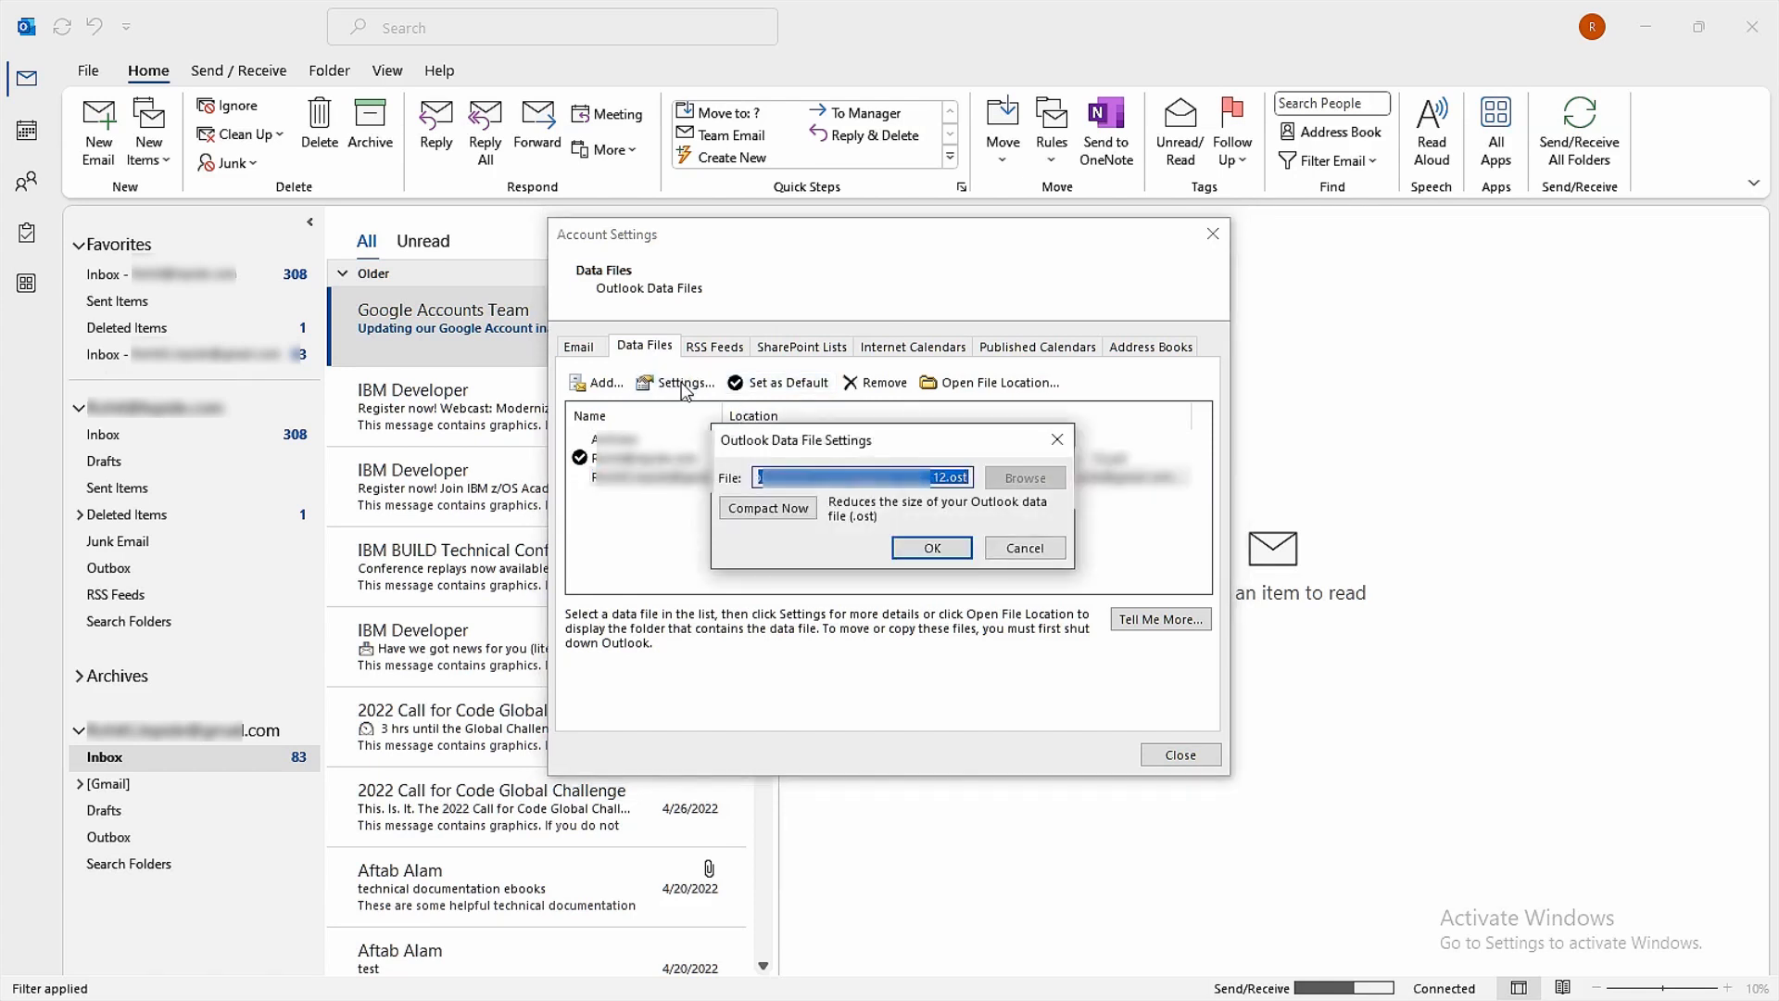
{"action": "left_click", "coordinate": [768, 507]}
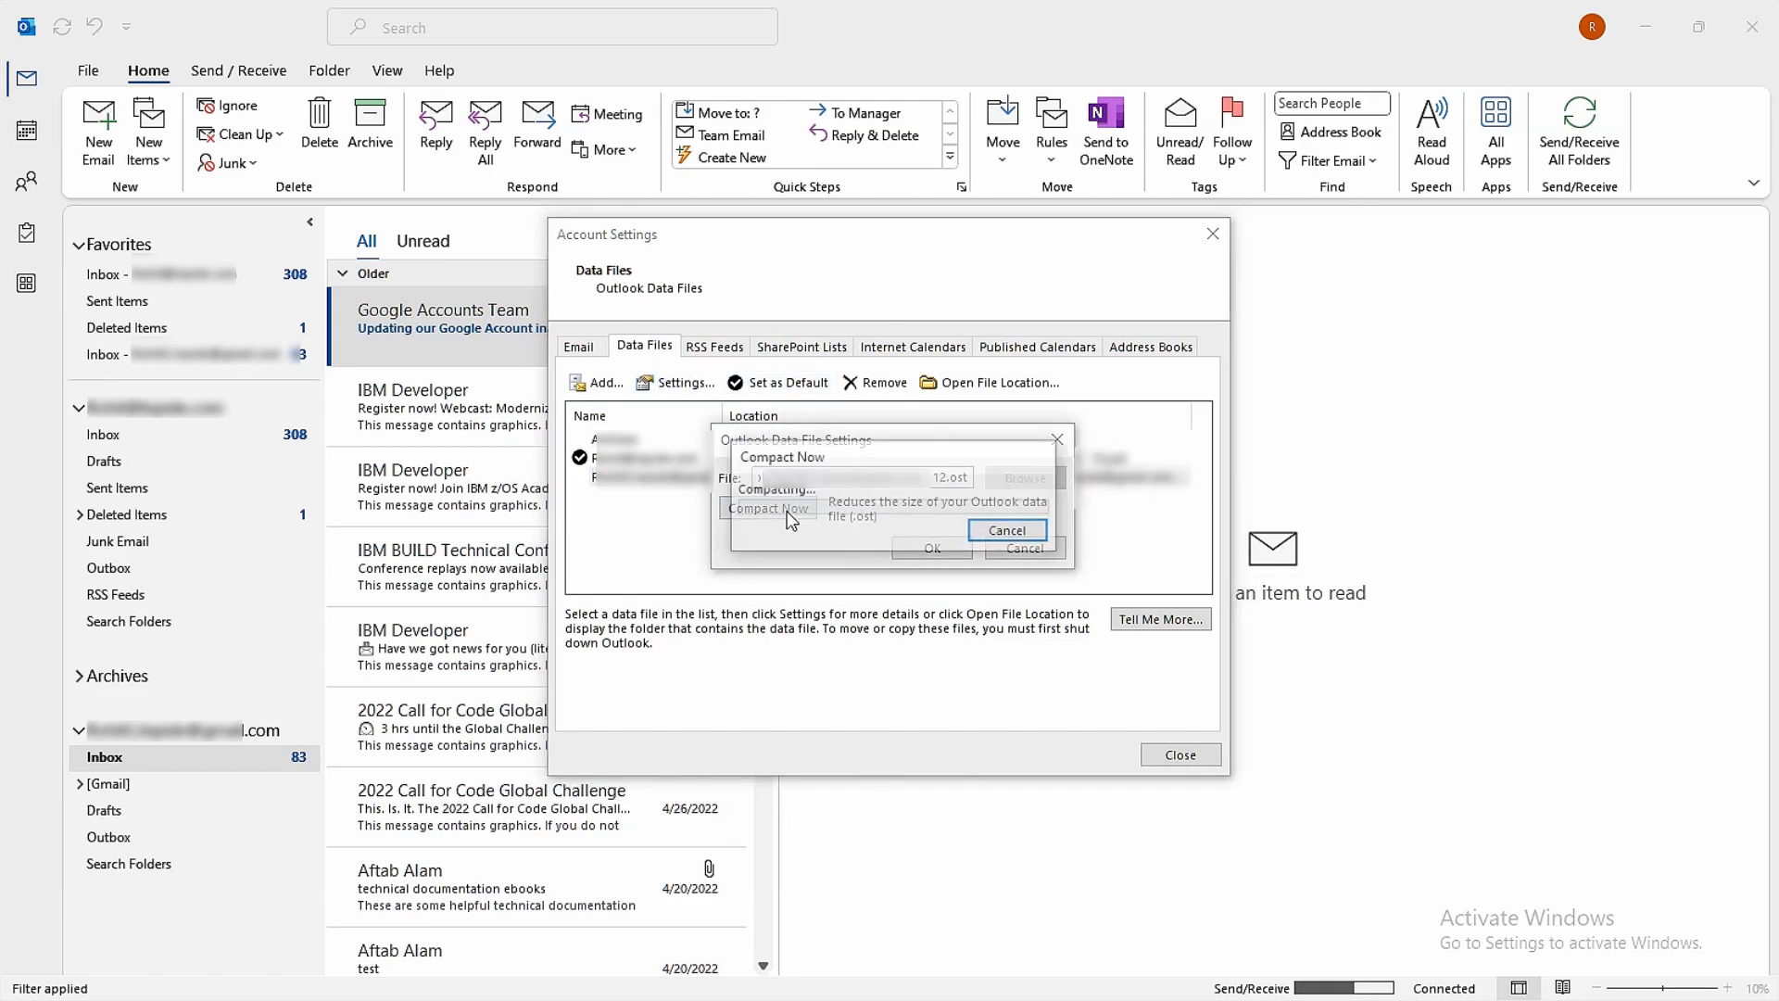
{"action": "left_click", "coordinate": [1006, 530]}
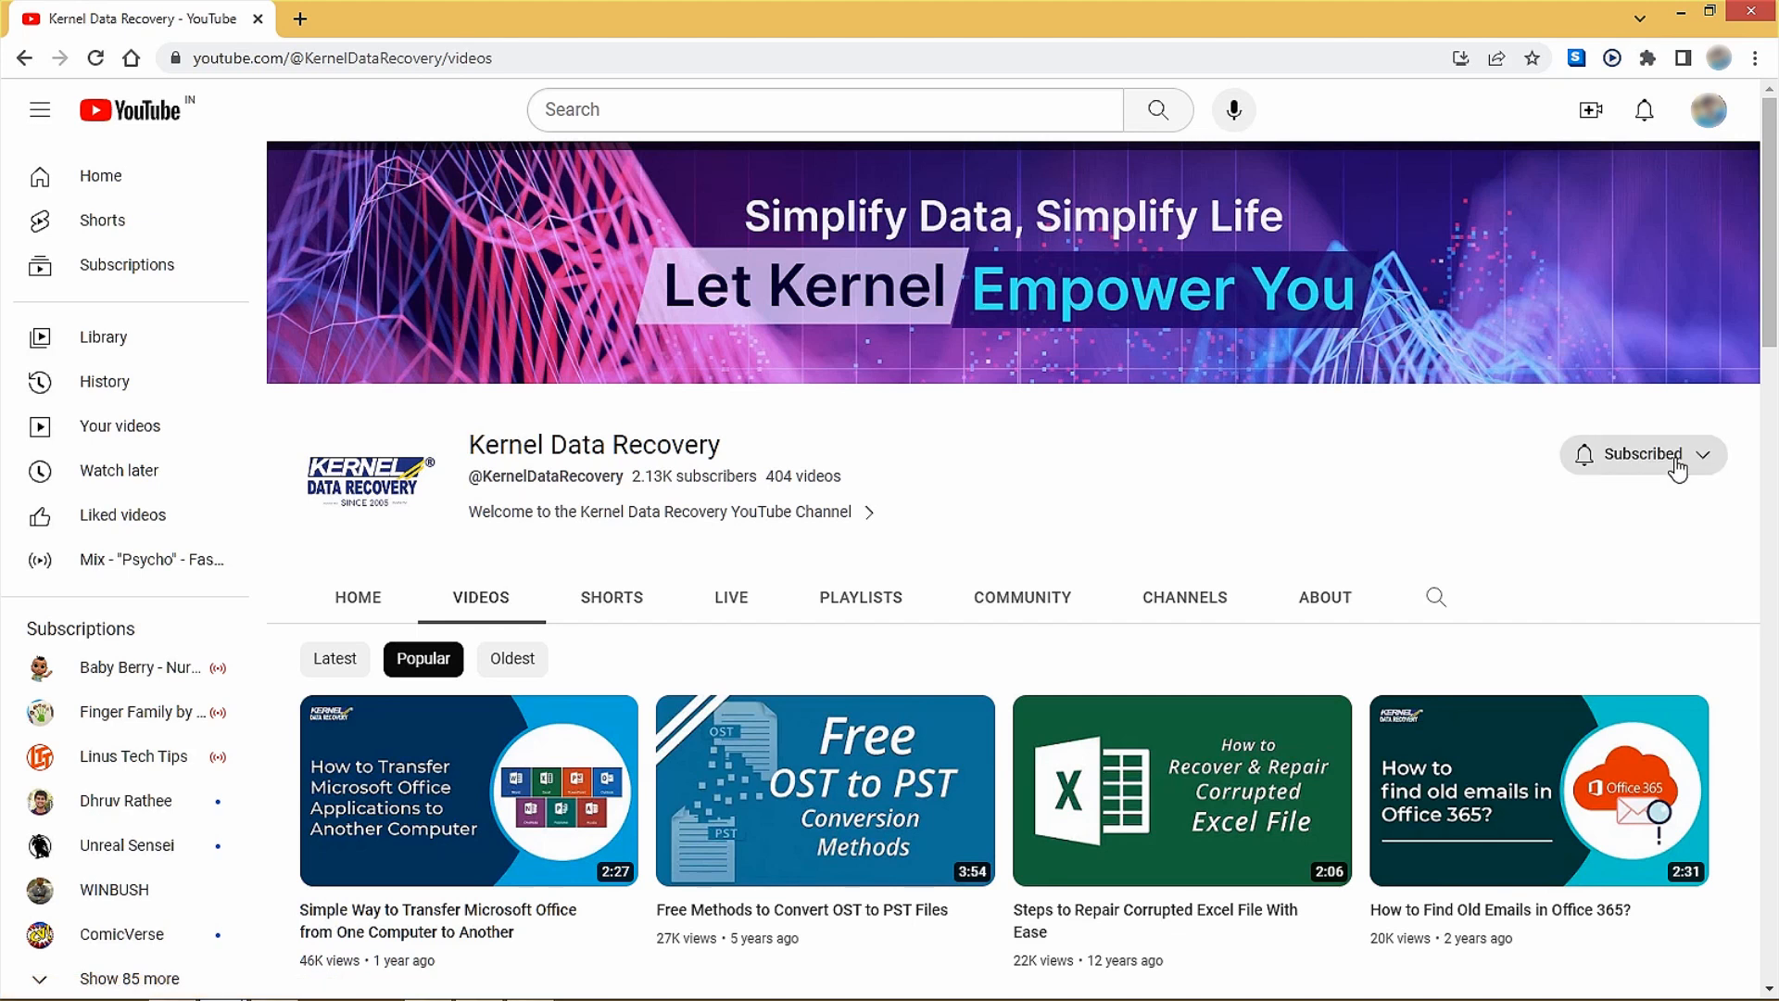
- Open the notification bell options on the subscribed Kernel Data Recovery channel
{"action": "left_click", "coordinate": [1643, 455]}
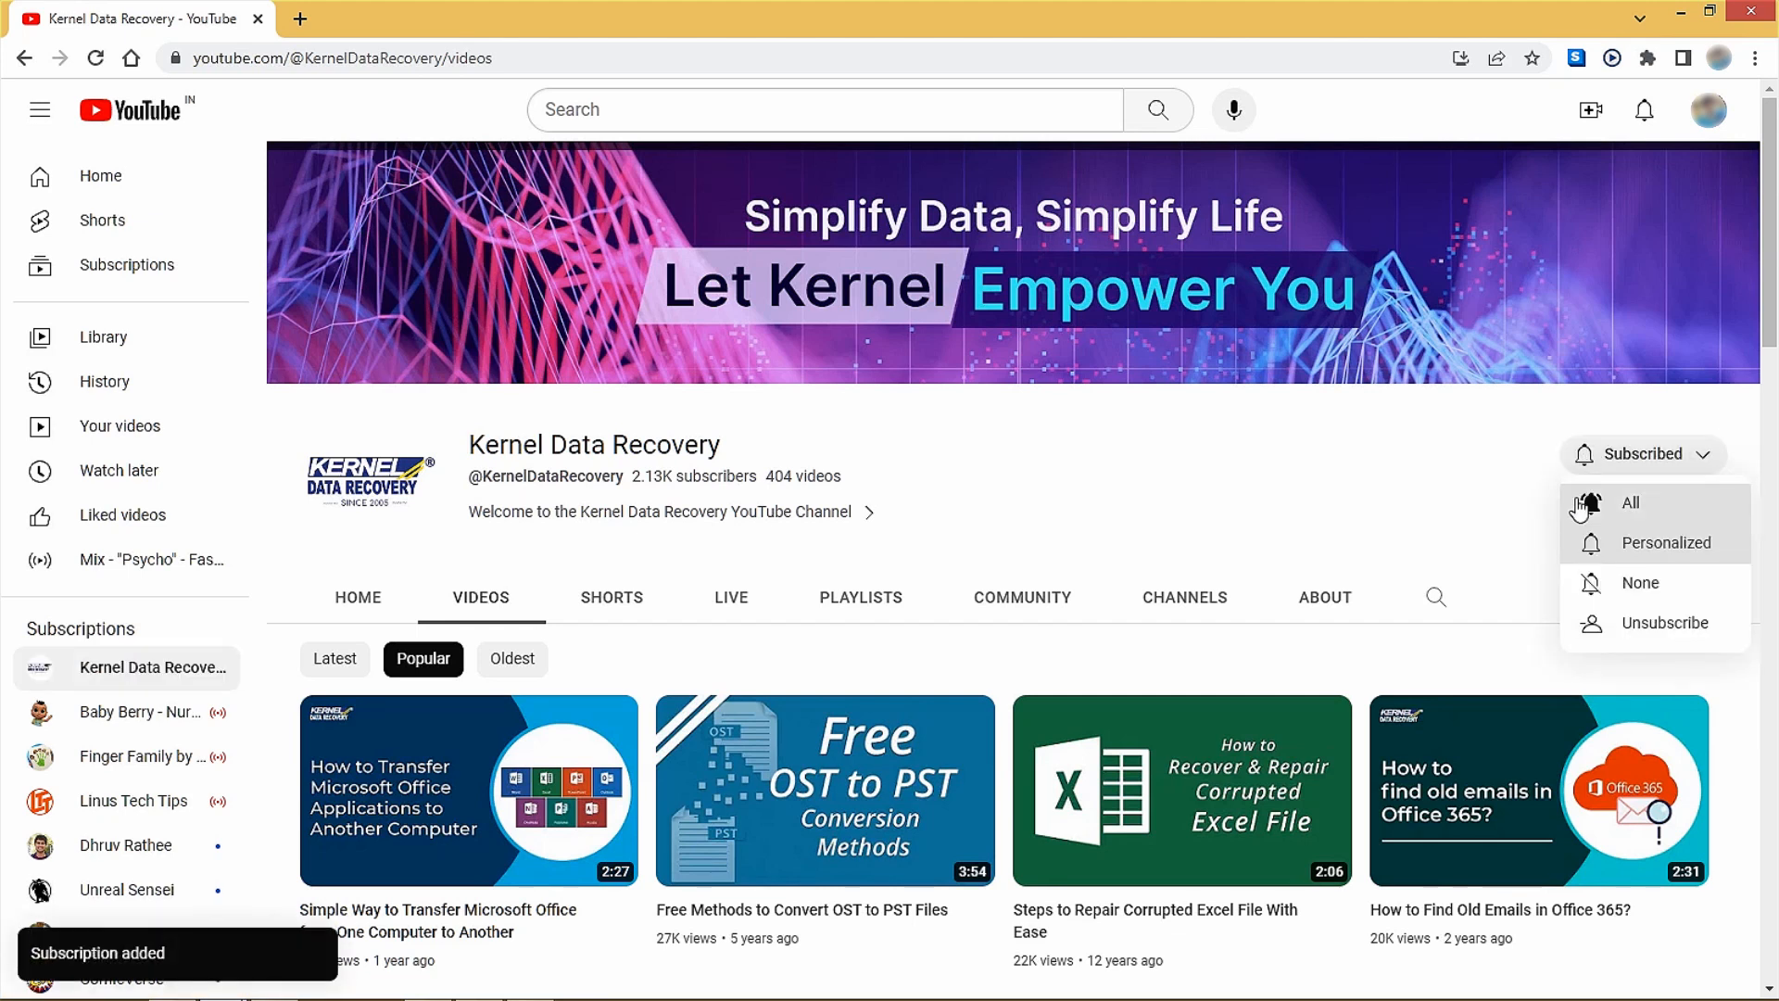